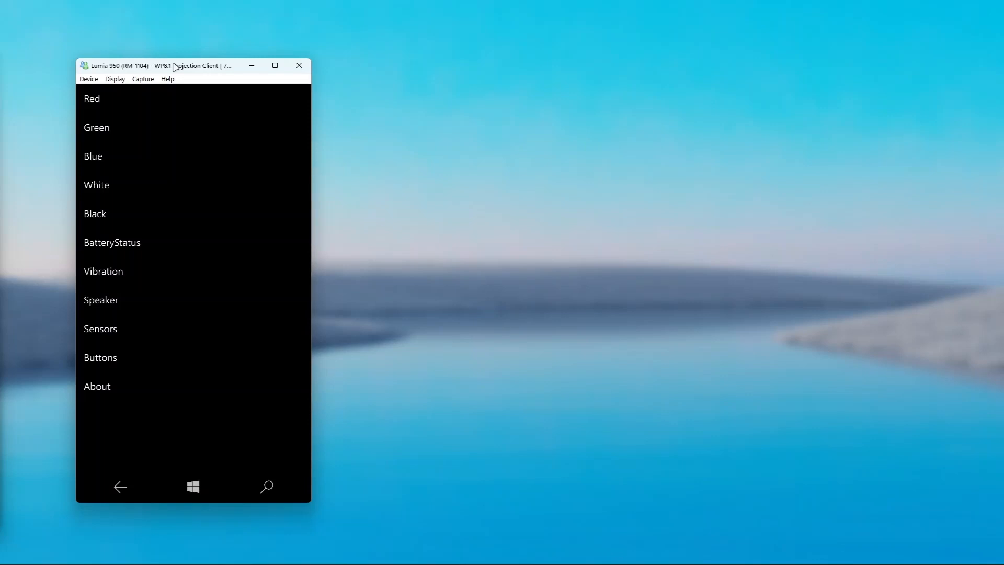
# Open two of the screen color tests from the main test list.
pyautogui.click(91, 98)
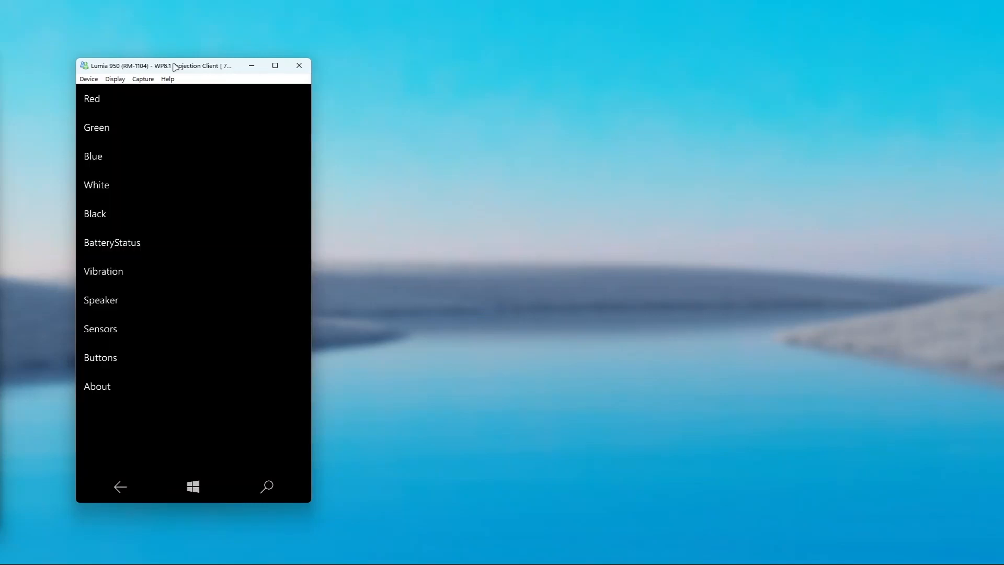
pyautogui.click(93, 155)
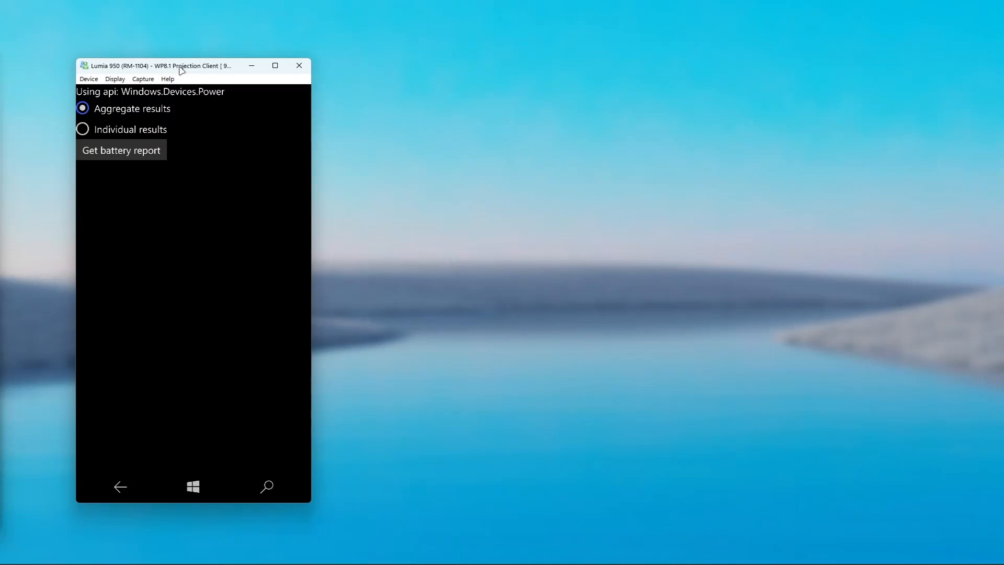
# Go back from the BatteryStatus page to the main test list.
pyautogui.click(120, 150)
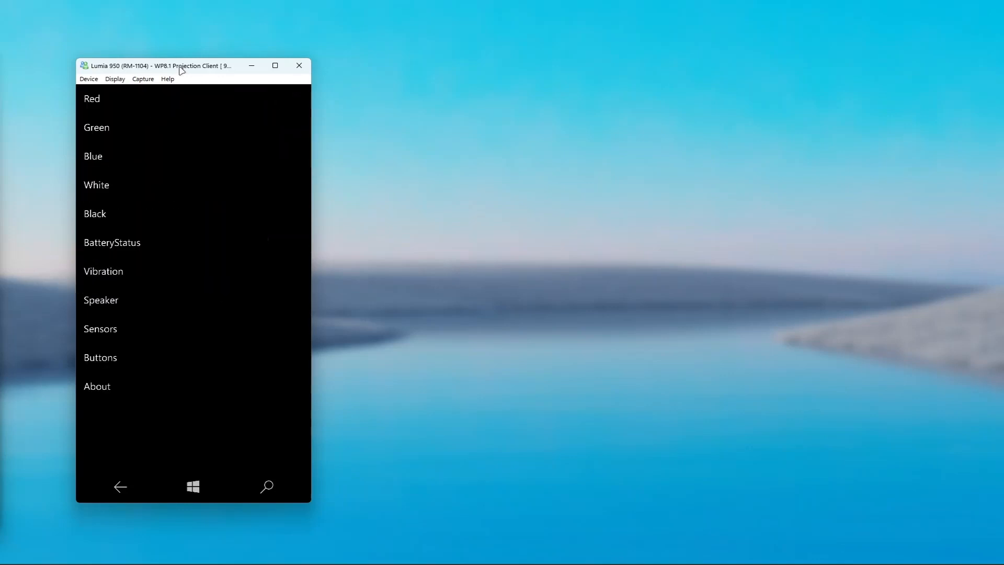
# Open the Vibration test and trigger a vibration with the Vibrate button.
pyautogui.click(103, 271)
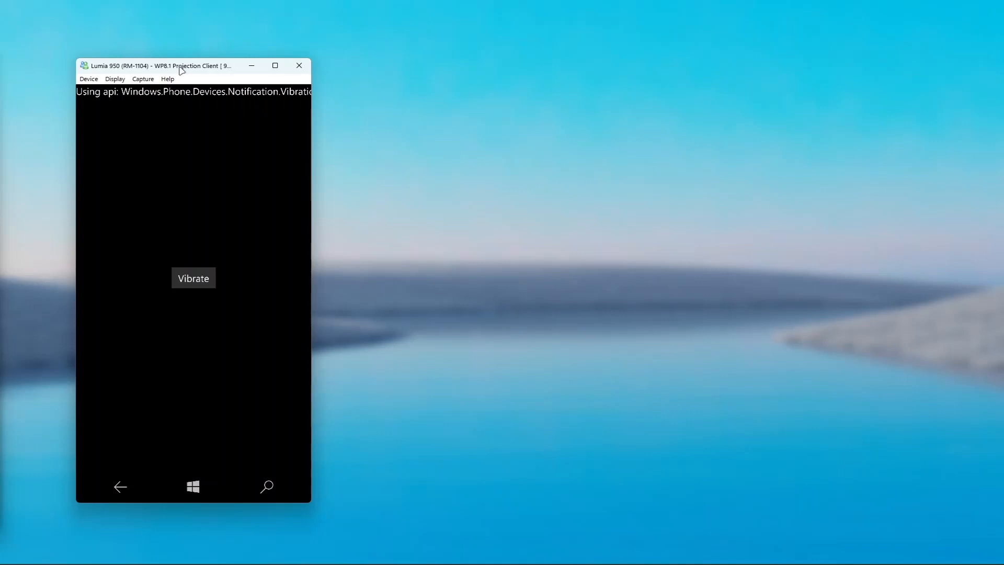
pyautogui.click(193, 277)
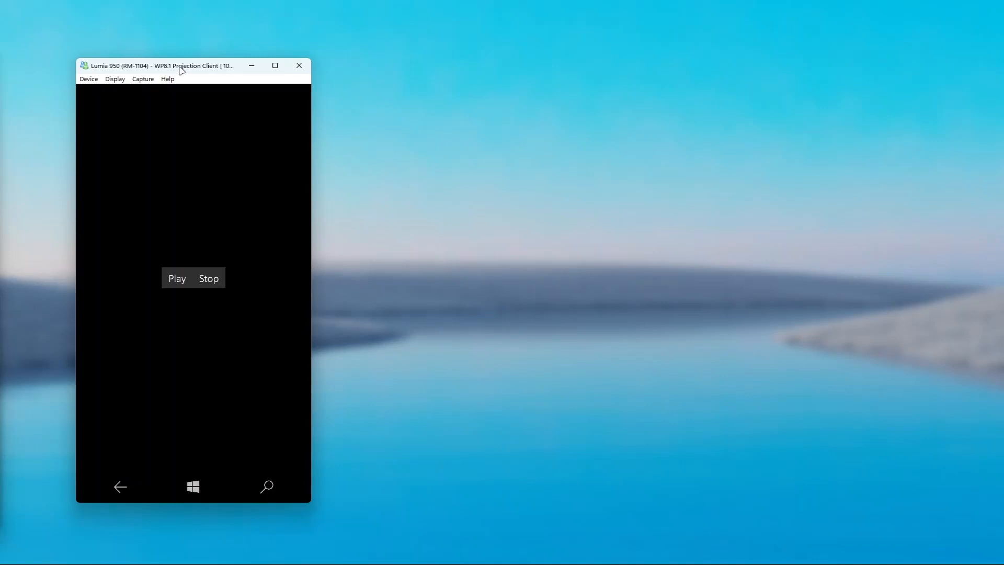
# Play a test sound on the Speaker page.
pyautogui.click(177, 277)
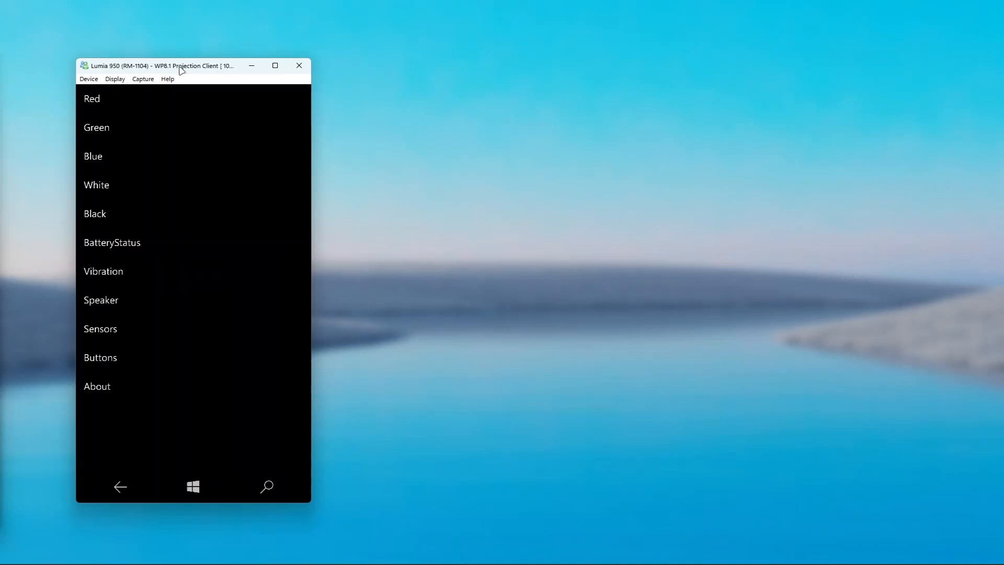
pyautogui.click(100, 328)
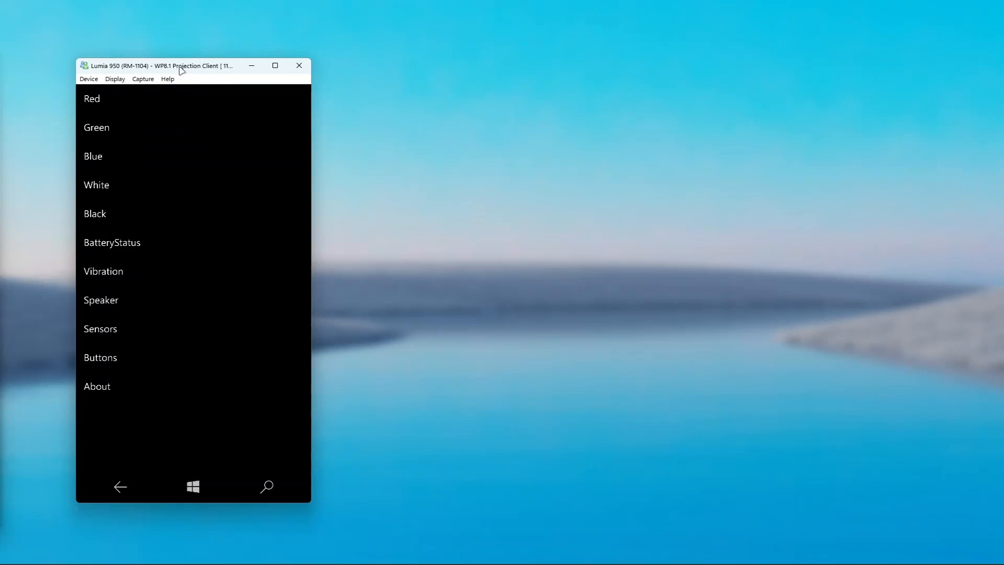
# Open the Buttons test to view camera half-pressed and pressed states.
pyautogui.click(100, 357)
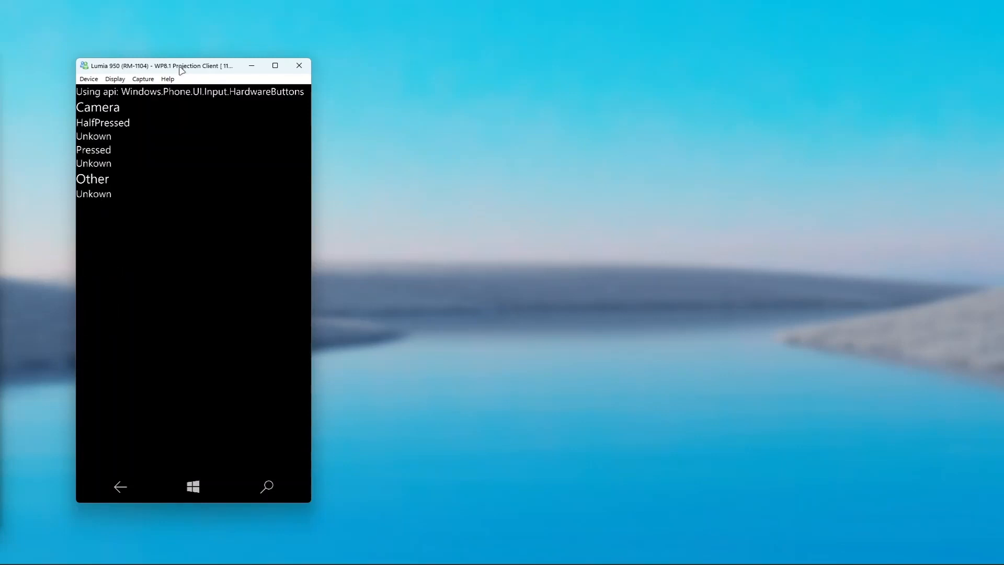